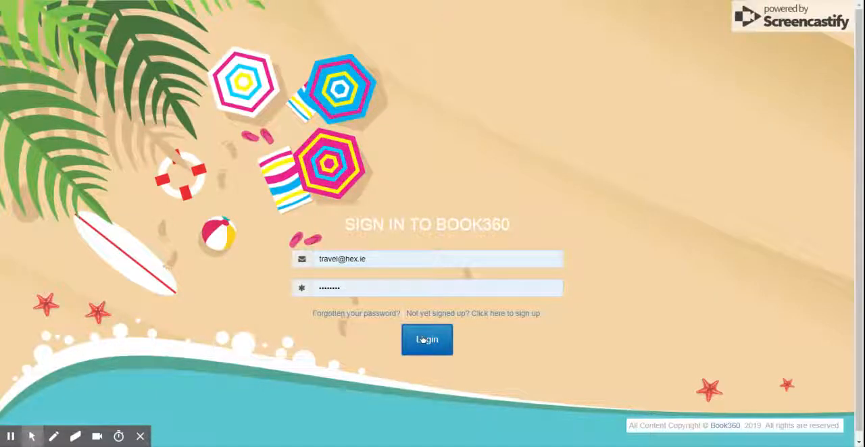
Step: Log in to Book360 from the sign-in page
left_click(426, 339)
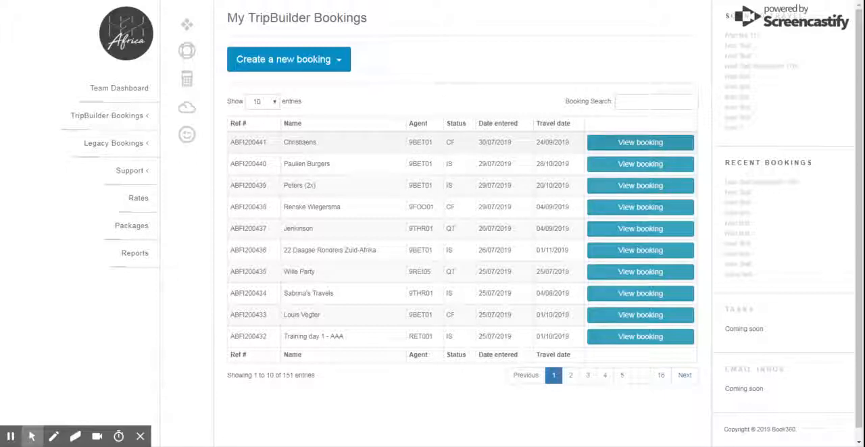
left_click(640, 142)
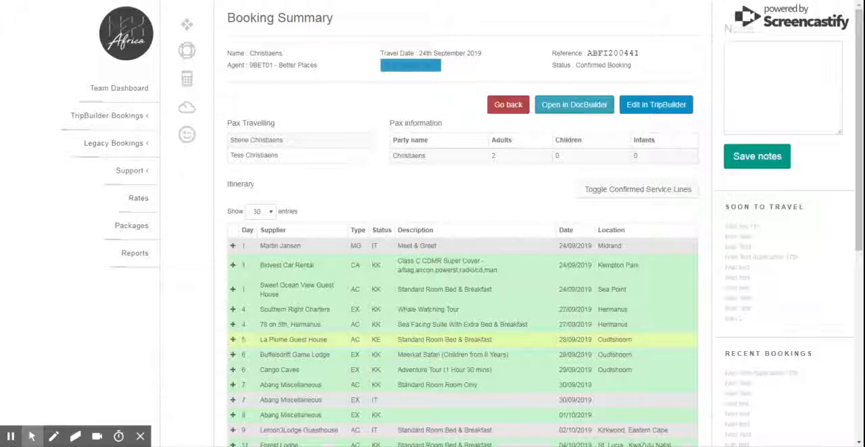
left_click(573, 104)
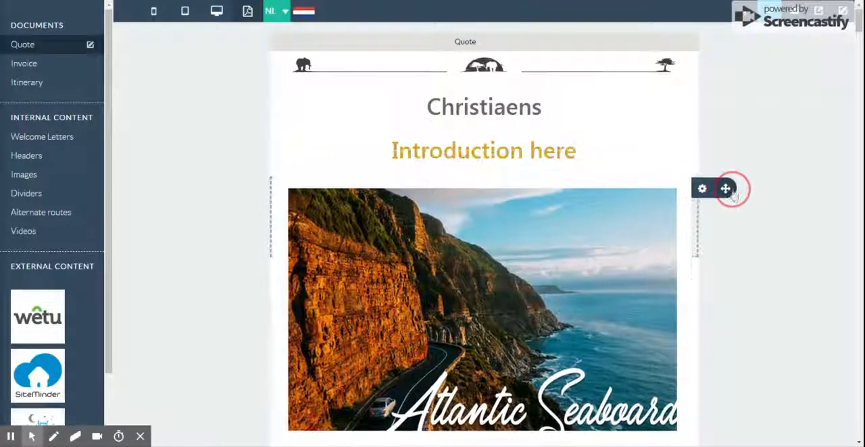
Step: Rearrange the Quote's content blocks, scroll through them, then switch to the Invoice document
scroll("down", 3)
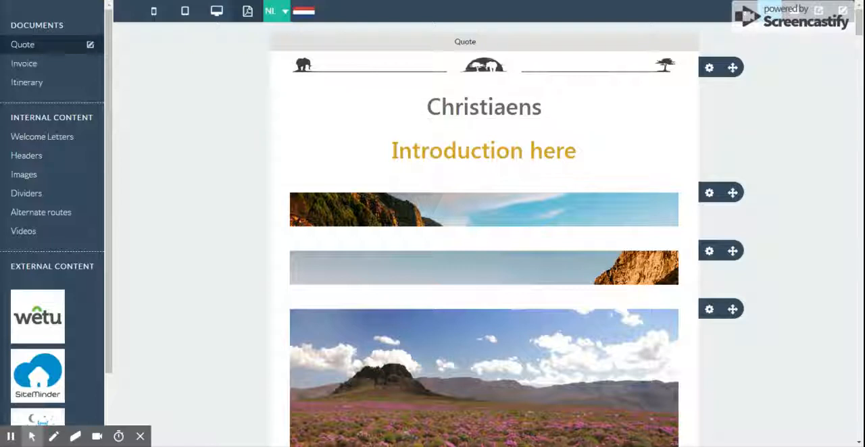
left_click(483, 150)
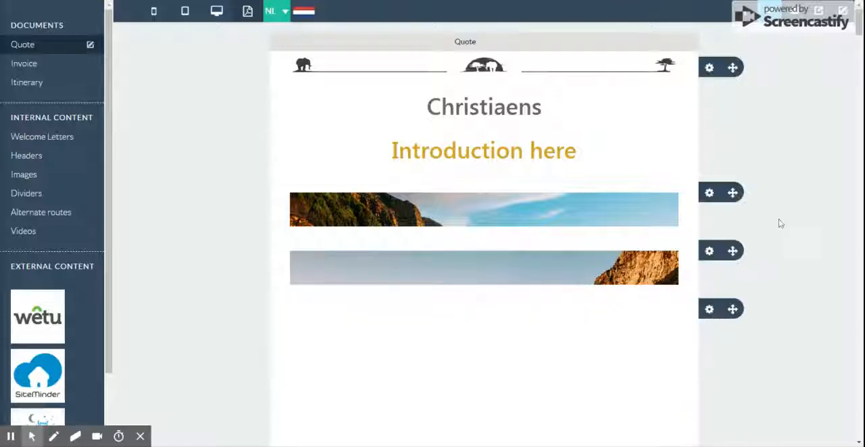
scroll("down", 3)
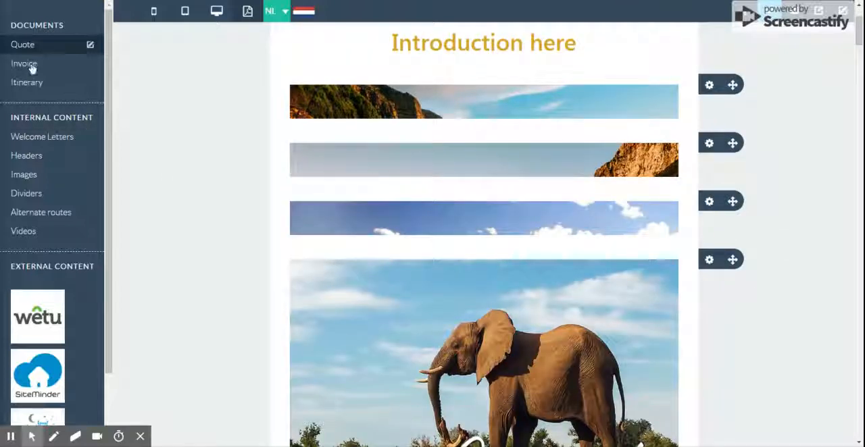
left_click(23, 63)
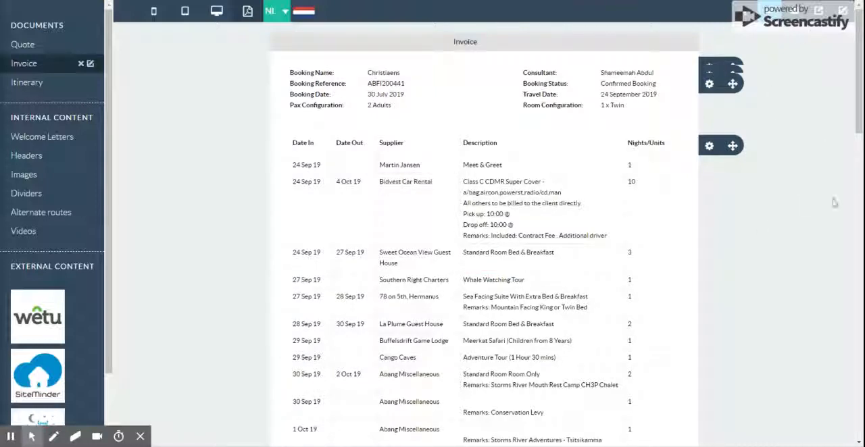
mouse_move(325, 110)
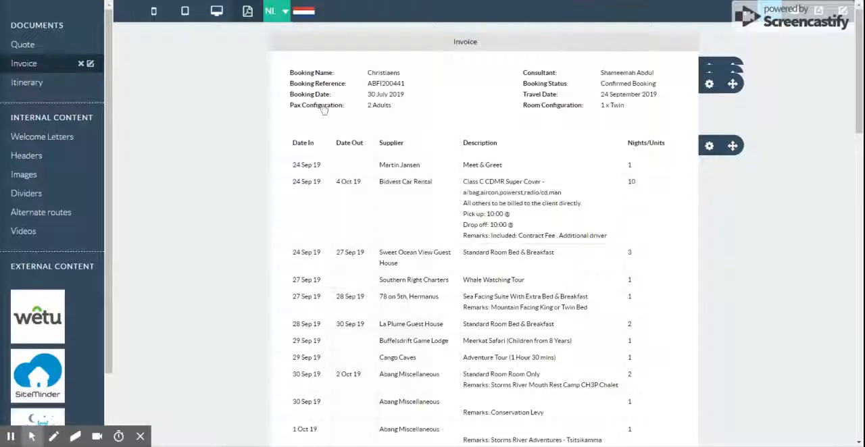